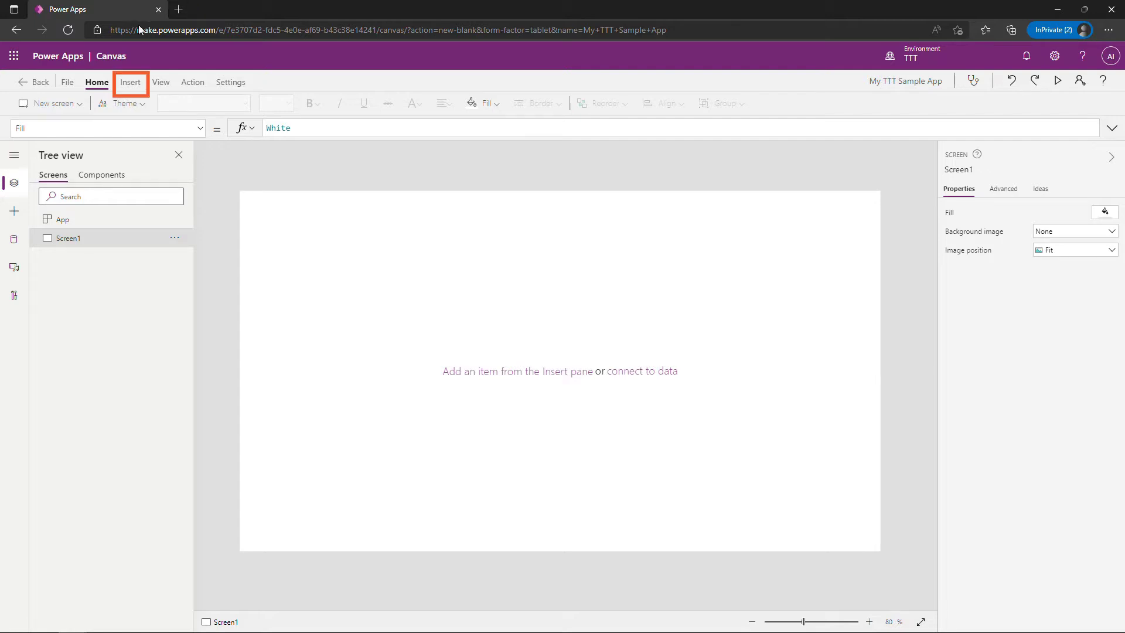
# Insert a vertical gallery bound to Contacts showing full names and emails.
pyautogui.click(130, 82)
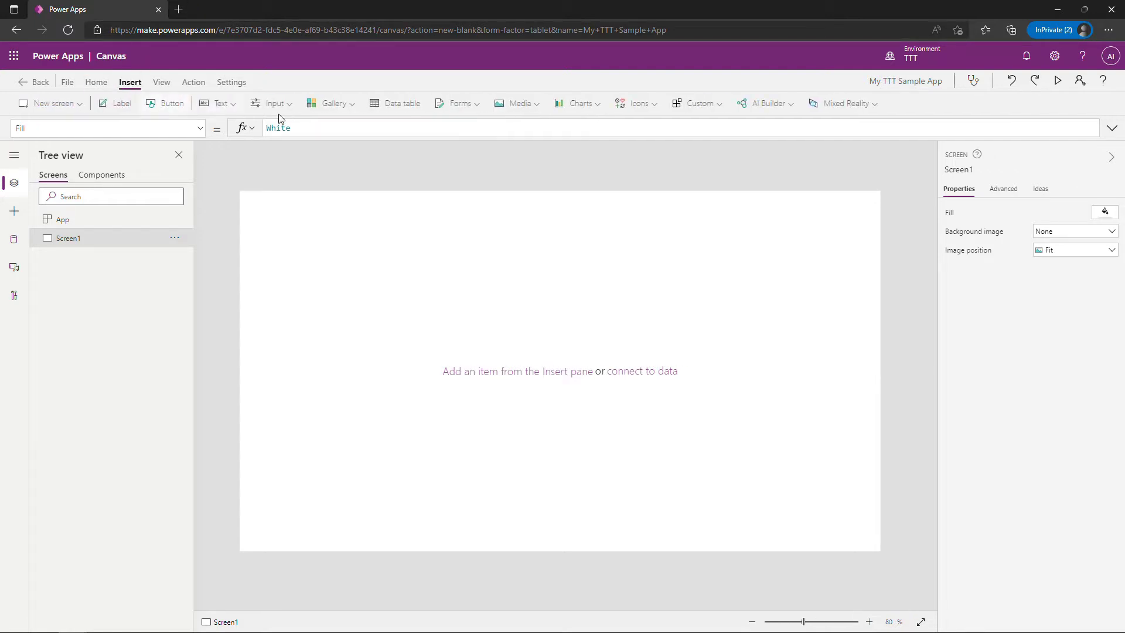
pyautogui.click(334, 103)
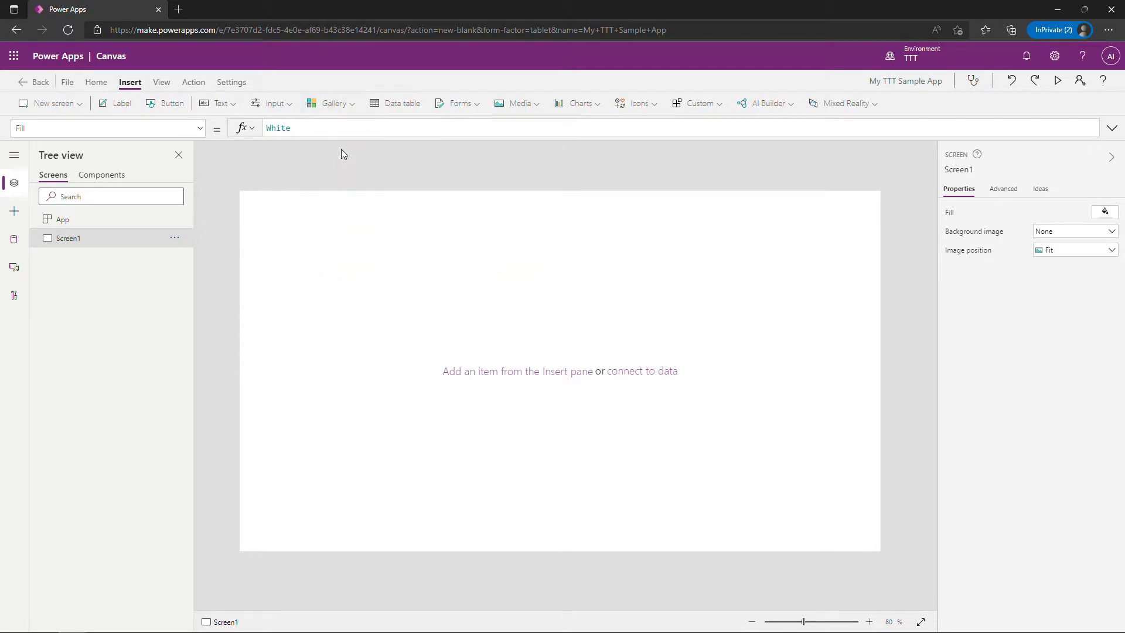
pyautogui.click(330, 103)
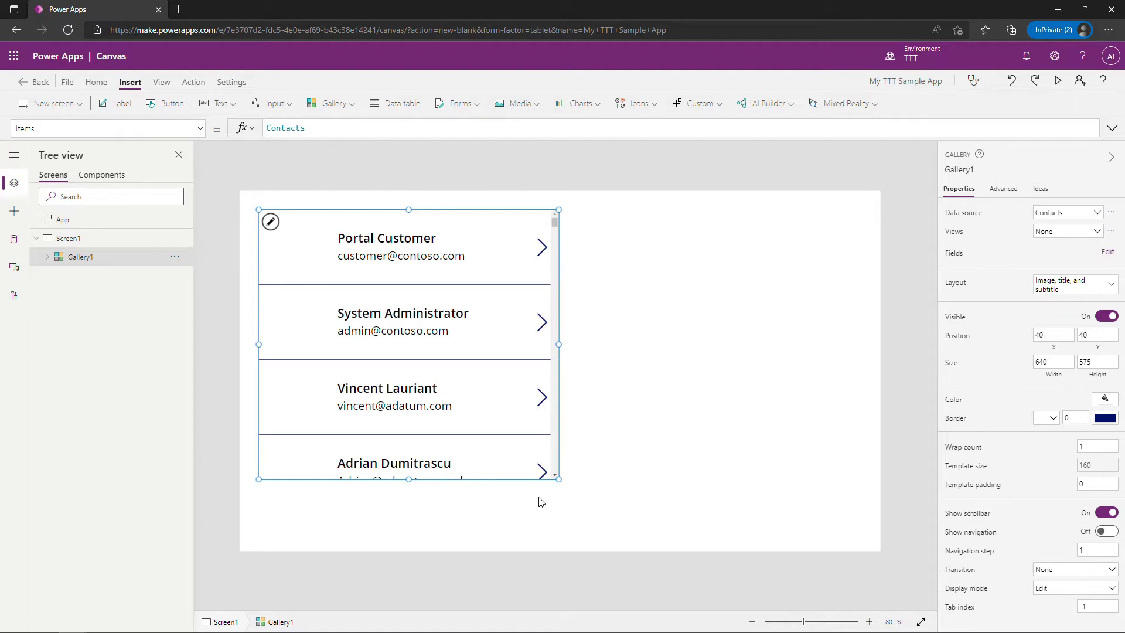
pyautogui.click(387, 238)
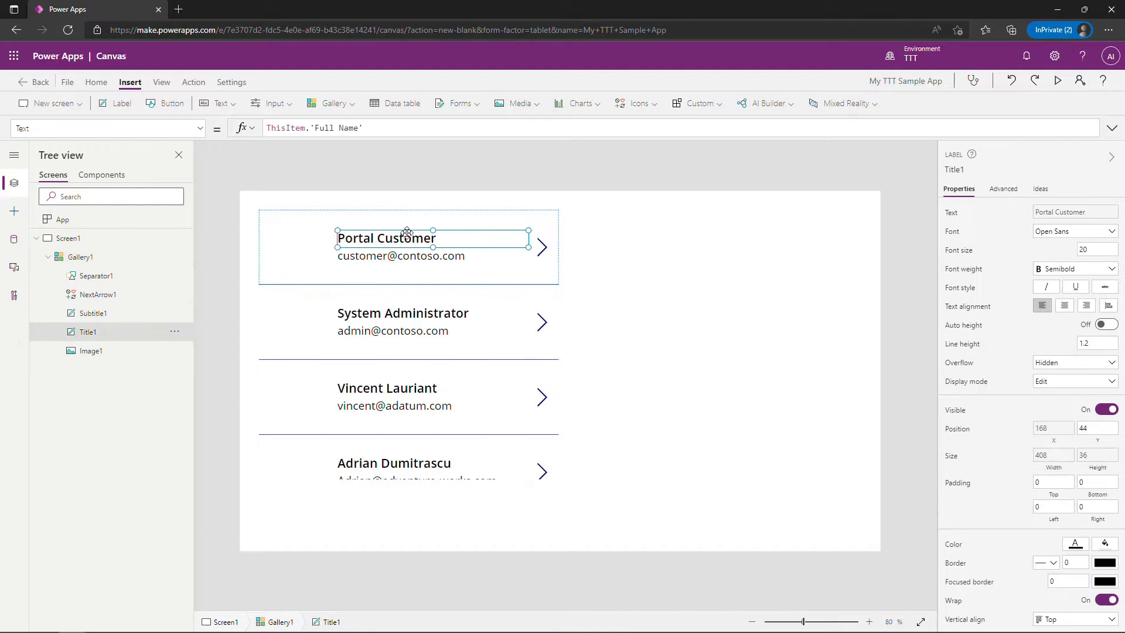
pyautogui.click(401, 255)
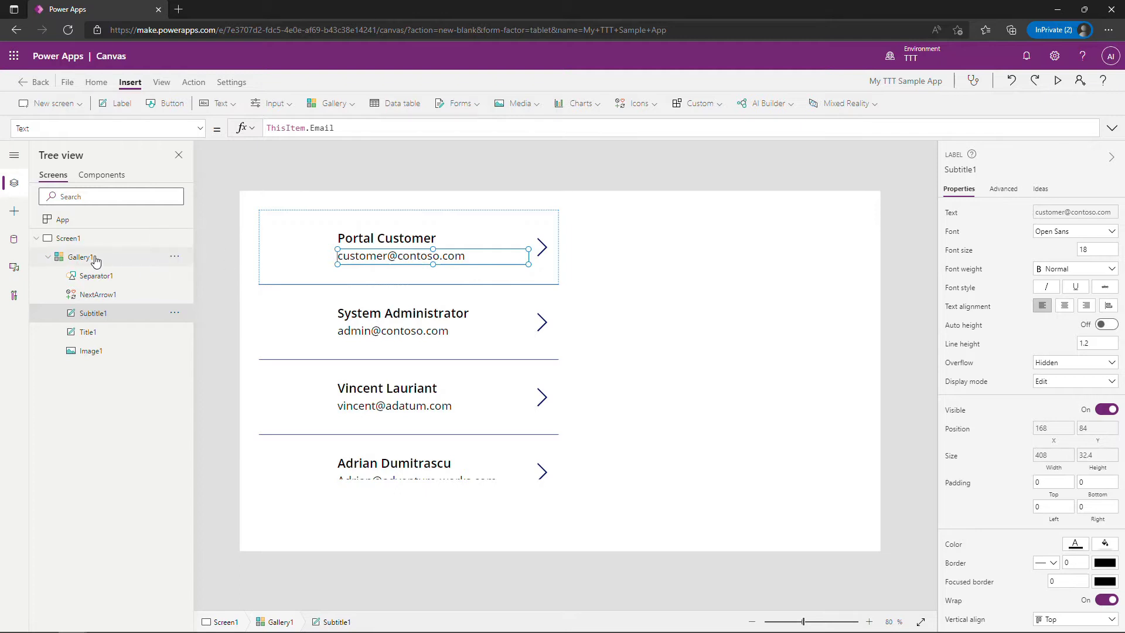
pyautogui.click(79, 257)
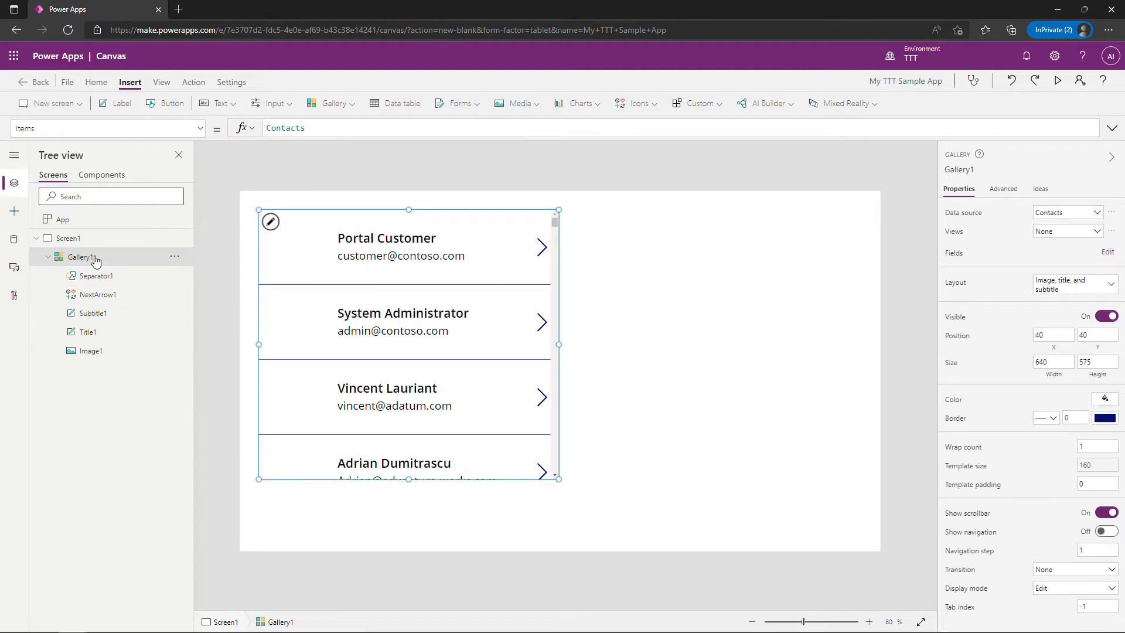
pyautogui.click(120, 103)
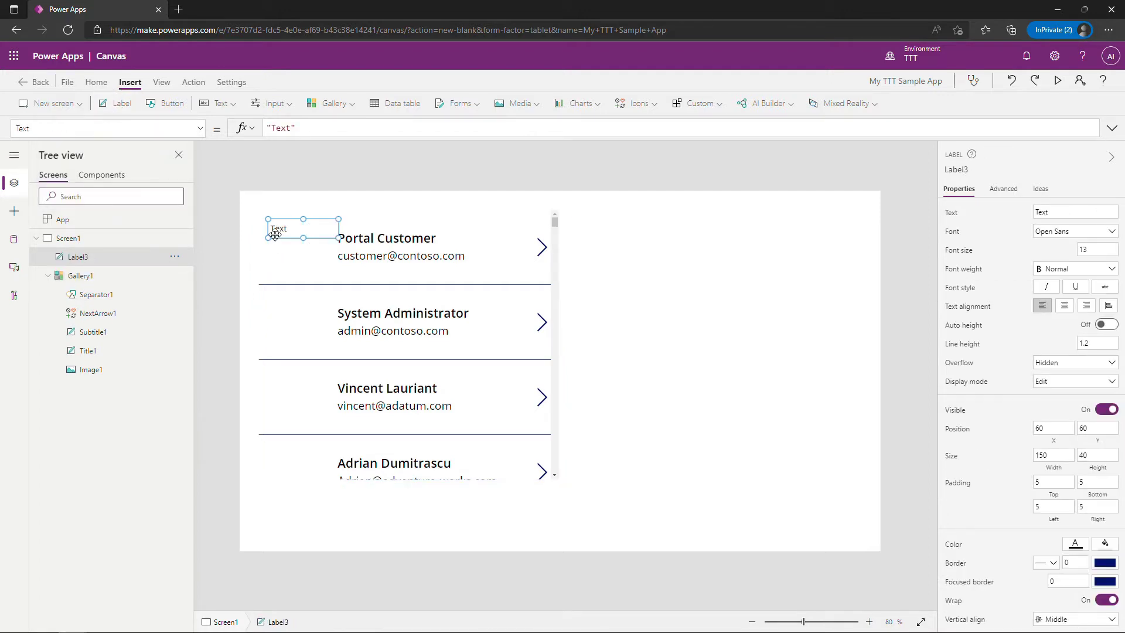
pyautogui.moveTo(279, 229); pyautogui.dragTo(349, 270)
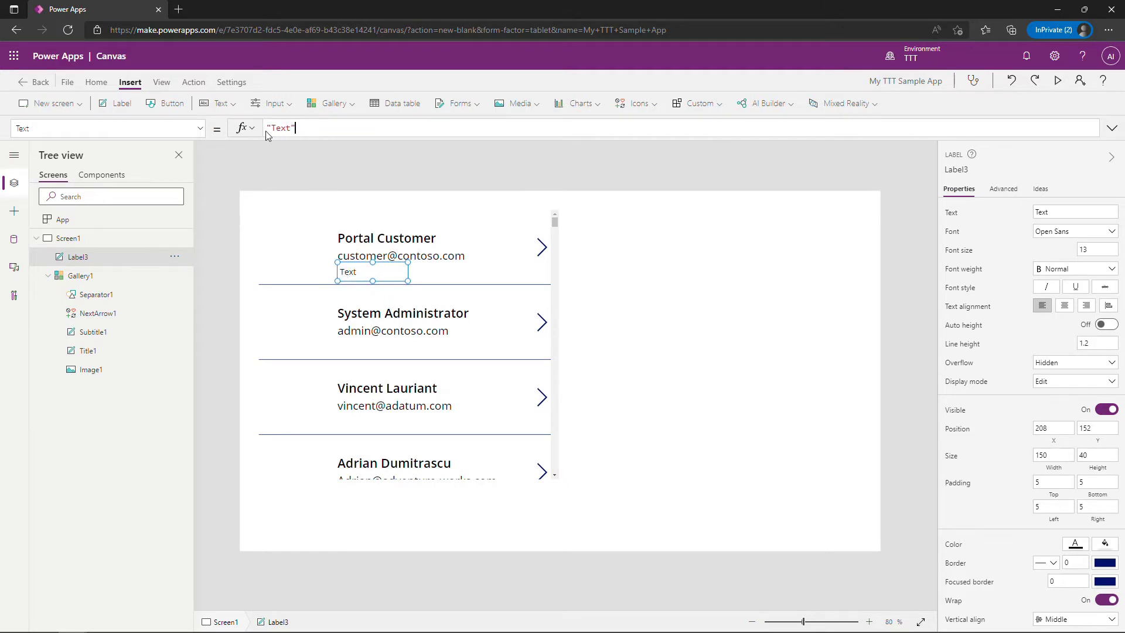
pyautogui.write('ThisItem.')
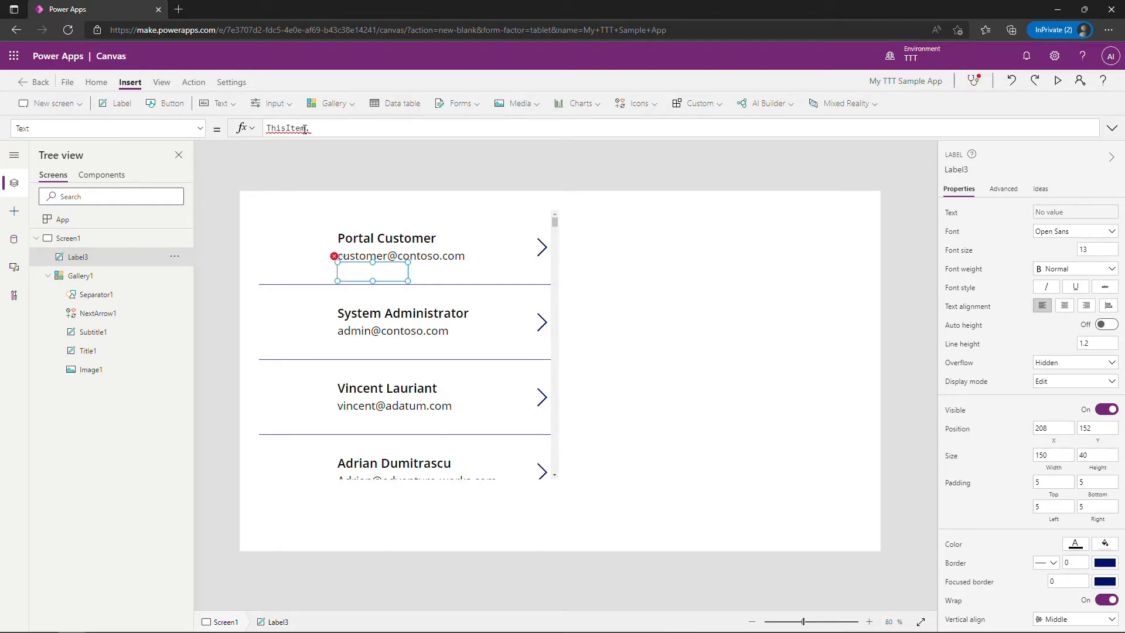
pyautogui.click(400, 255)
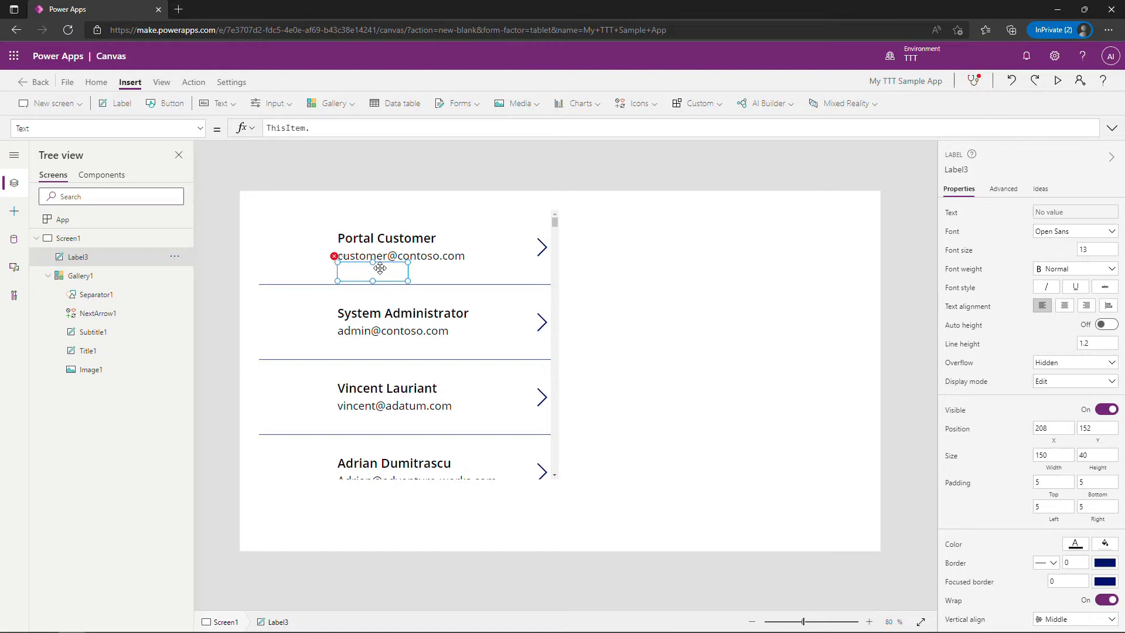
pyautogui.click(78, 256)
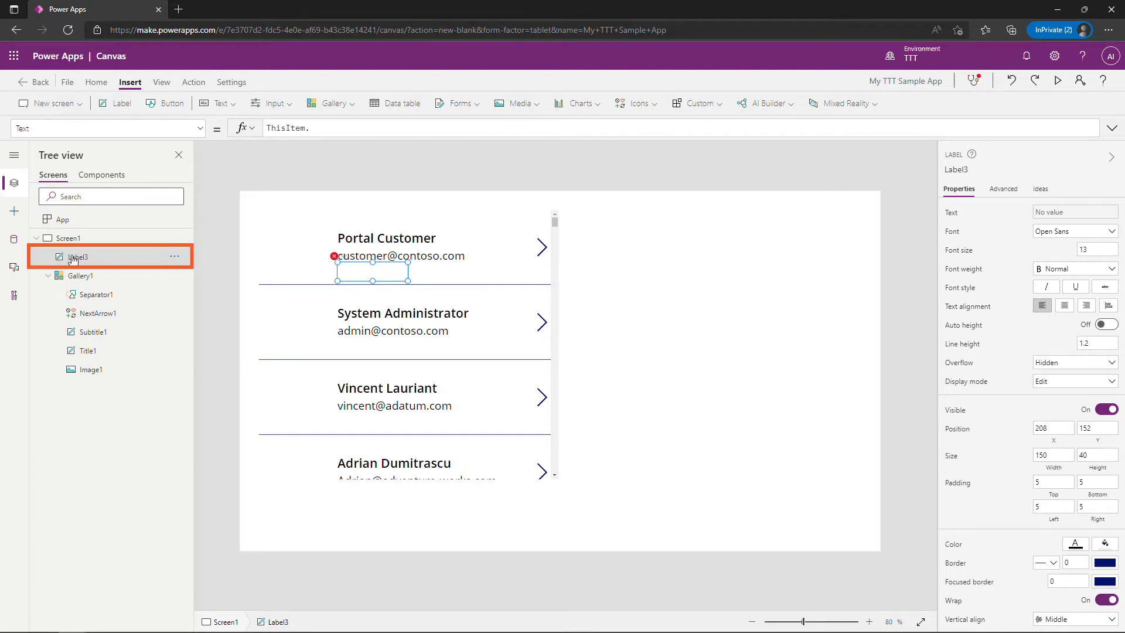
pyautogui.moveTo(85, 265)
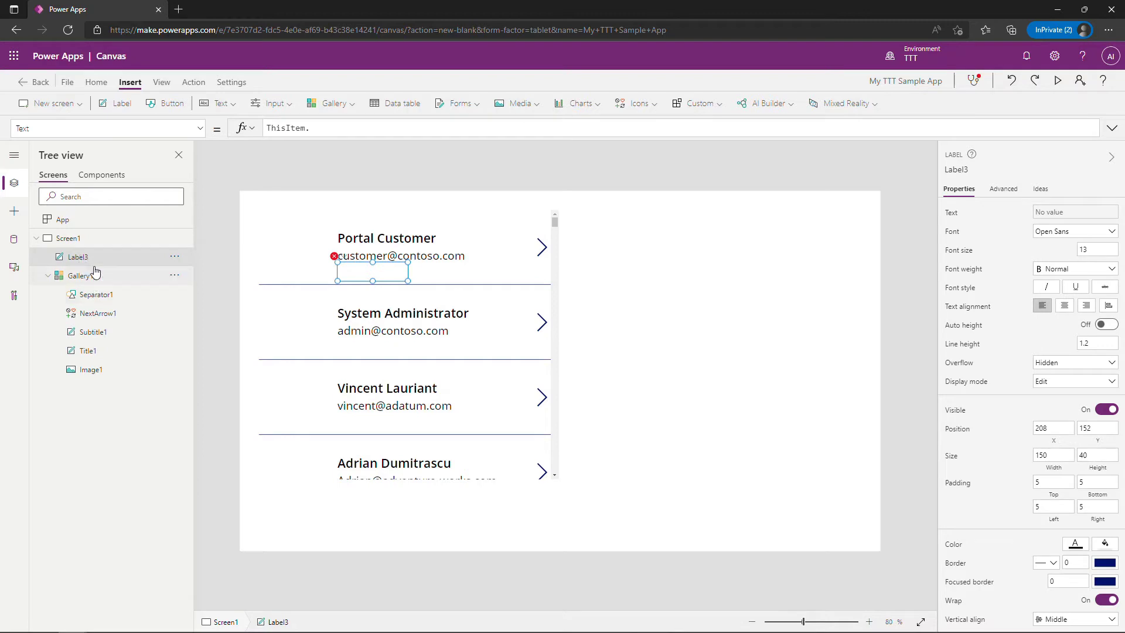
pyautogui.click(174, 257)
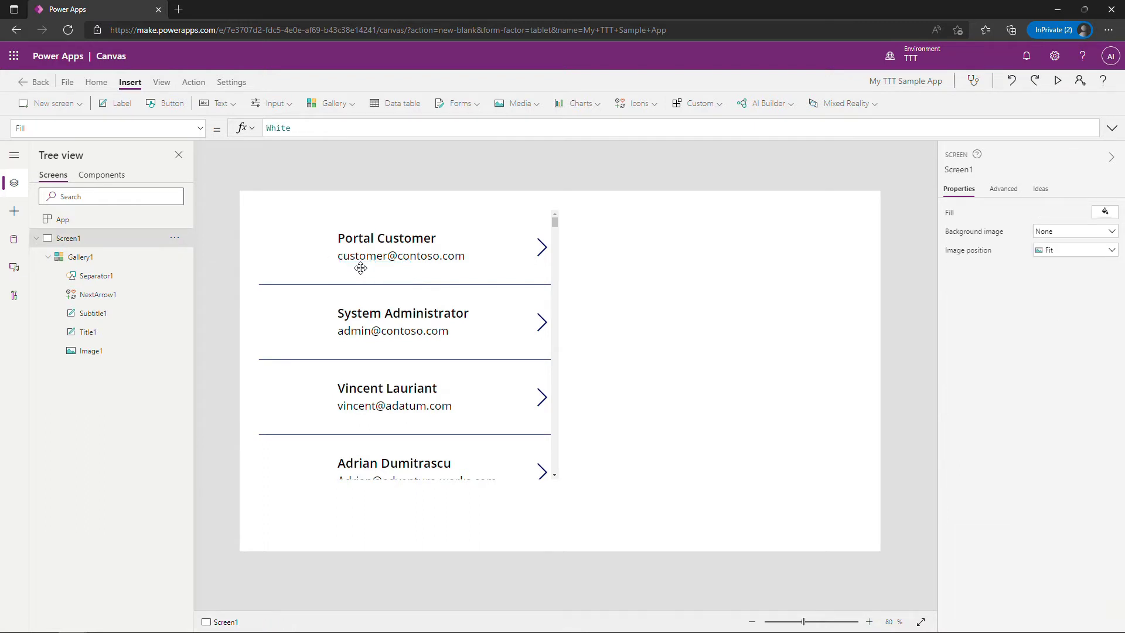
# Add a text label for the business phone inside the gallery row, then remove it.
pyautogui.click(97, 275)
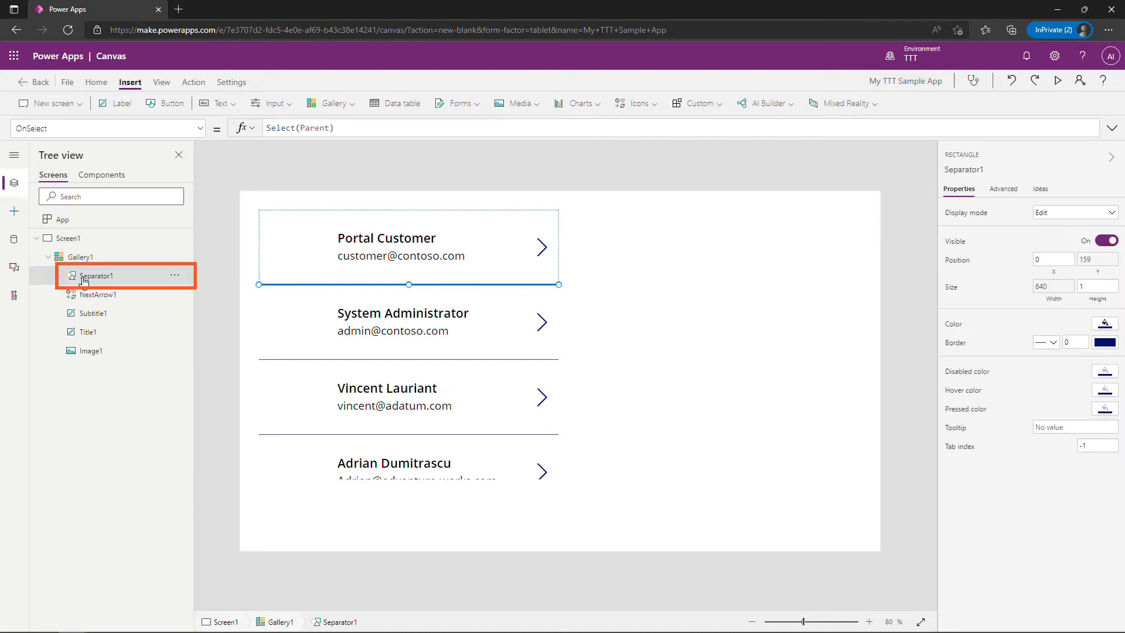
pyautogui.moveTo(125, 280)
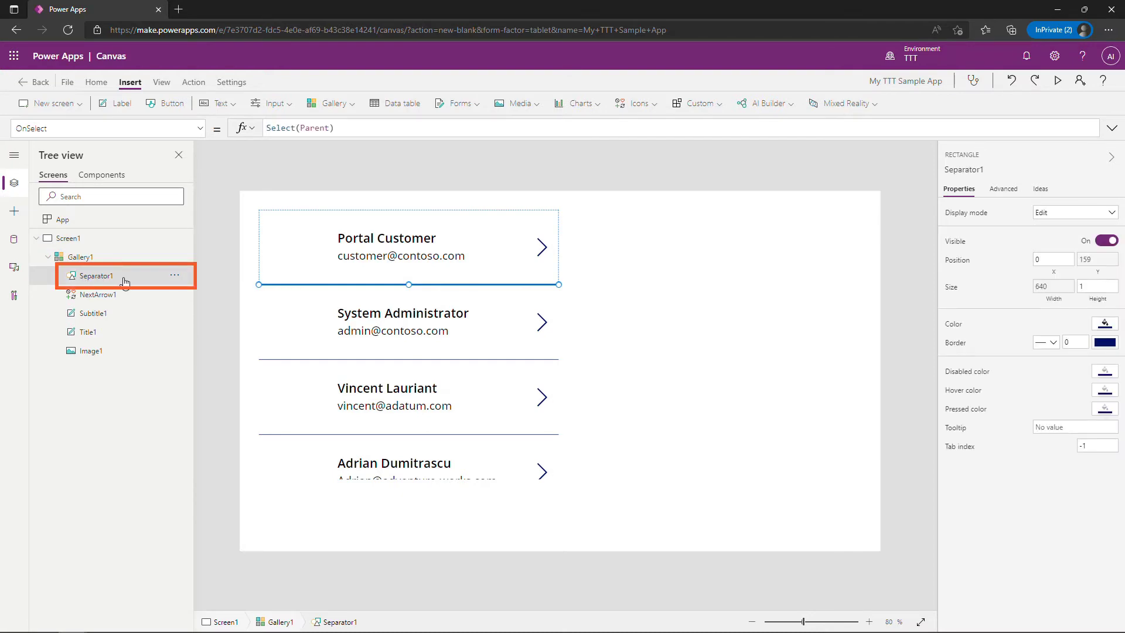
pyautogui.moveTo(119, 159)
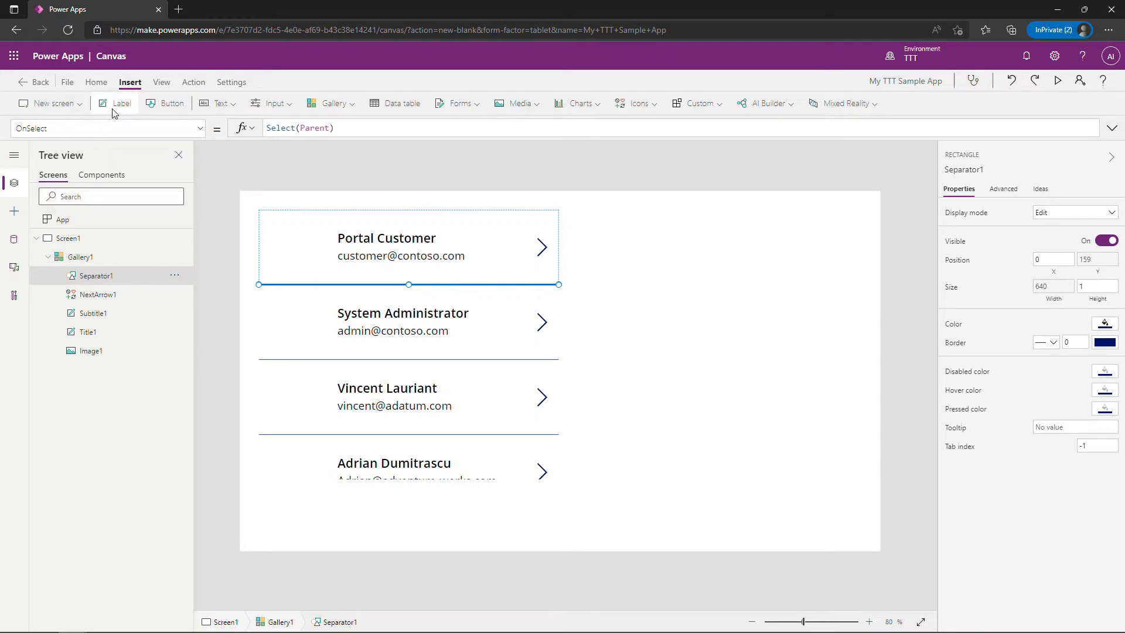
pyautogui.click(119, 103)
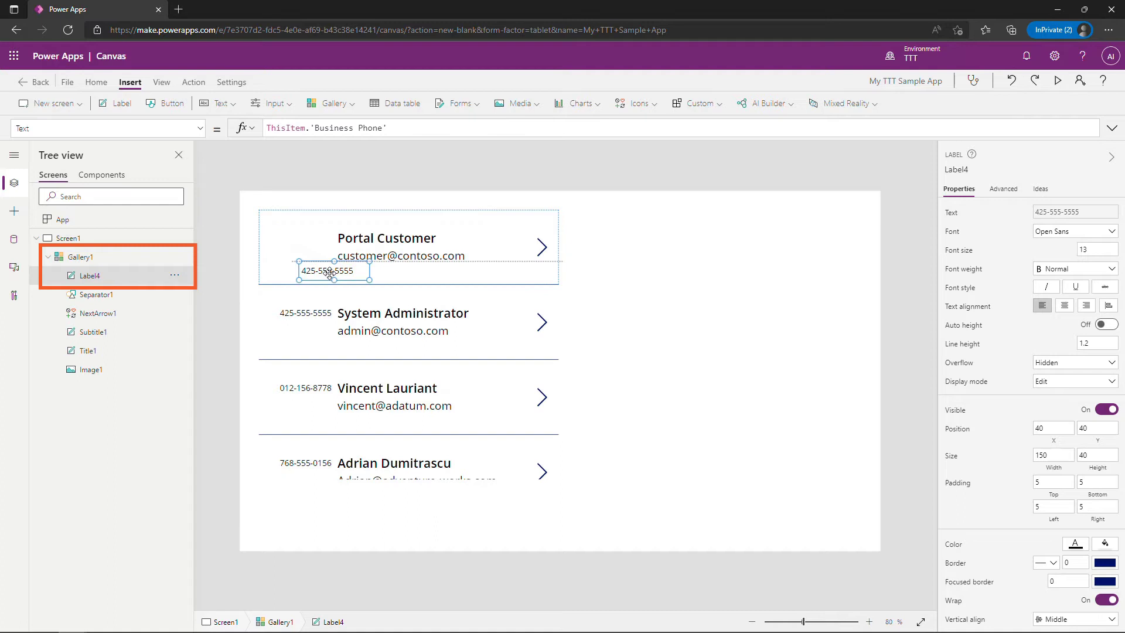
pyautogui.moveTo(333, 271); pyautogui.dragTo(372, 274)
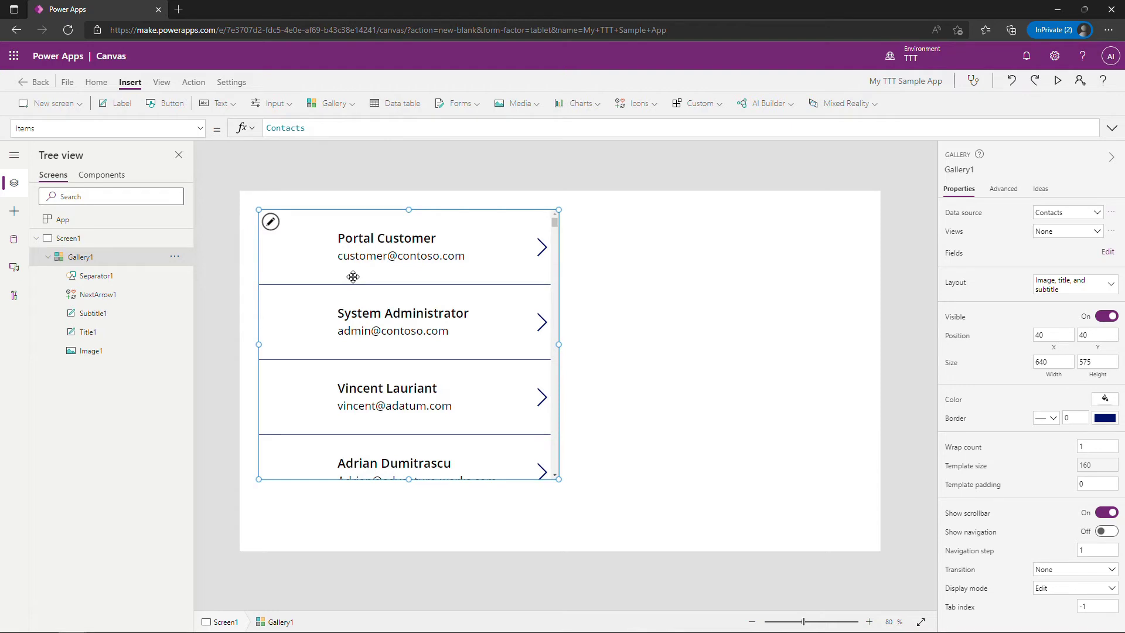
# Style Subtitle1 (email) with font size 14, bold weight and blue colour.
pyautogui.click(401, 256)
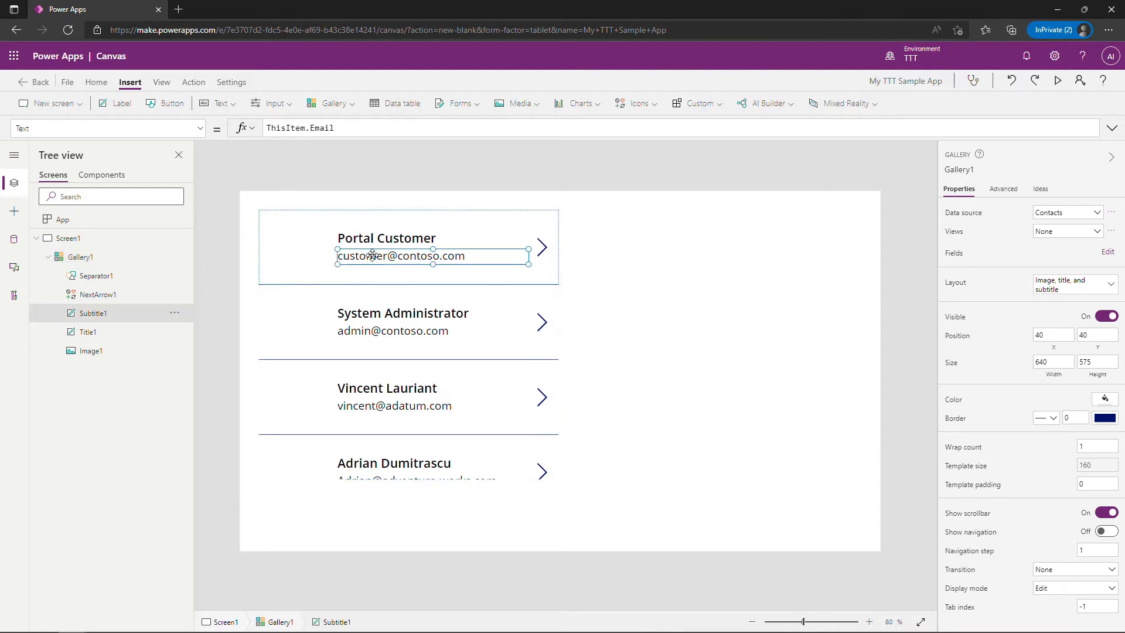
pyautogui.click(400, 255)
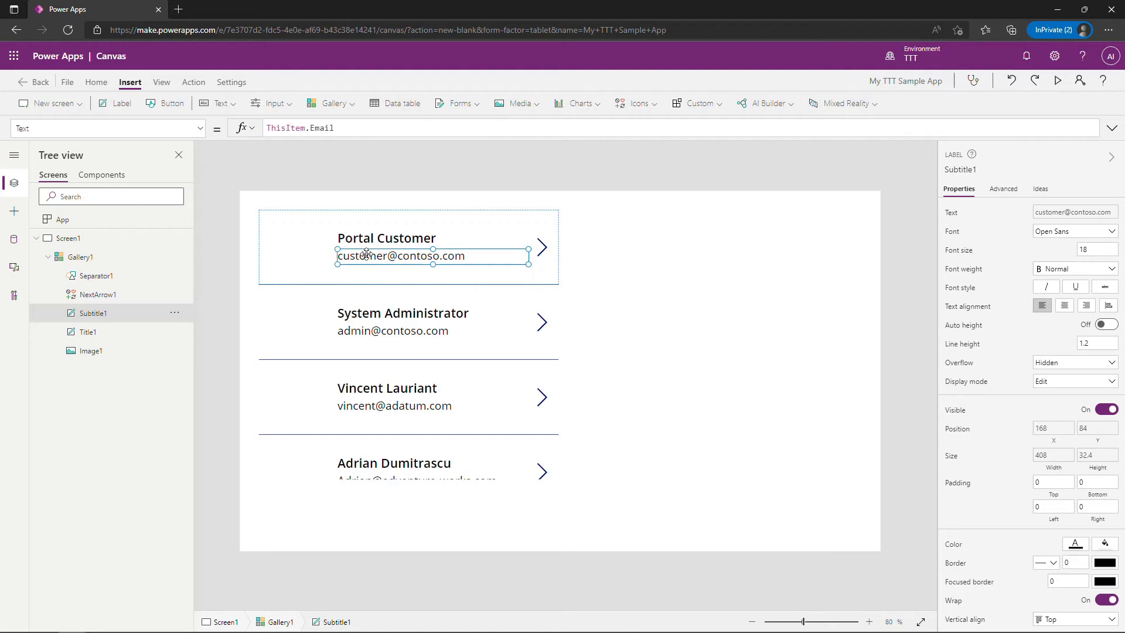
pyautogui.click(1097, 249)
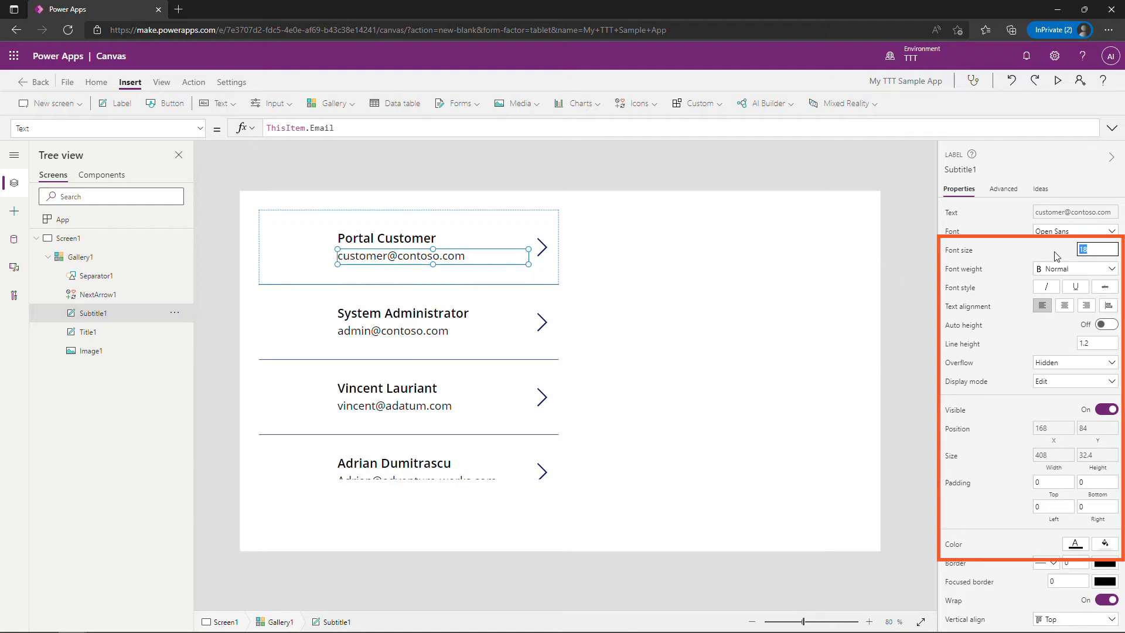
pyautogui.write('14')
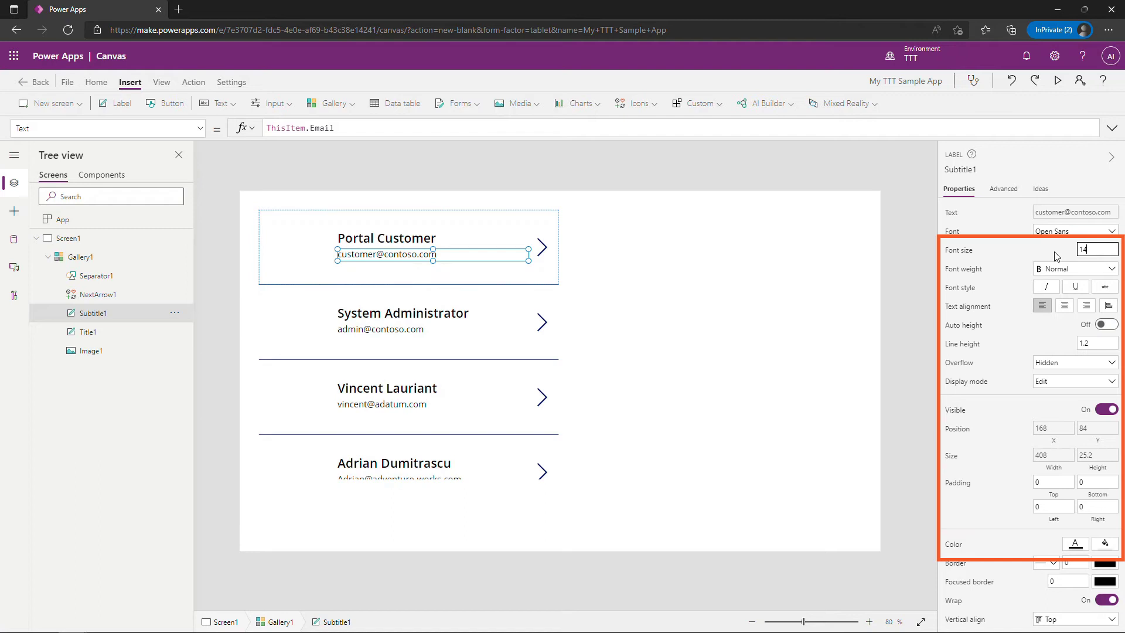
pyautogui.click(1074, 268)
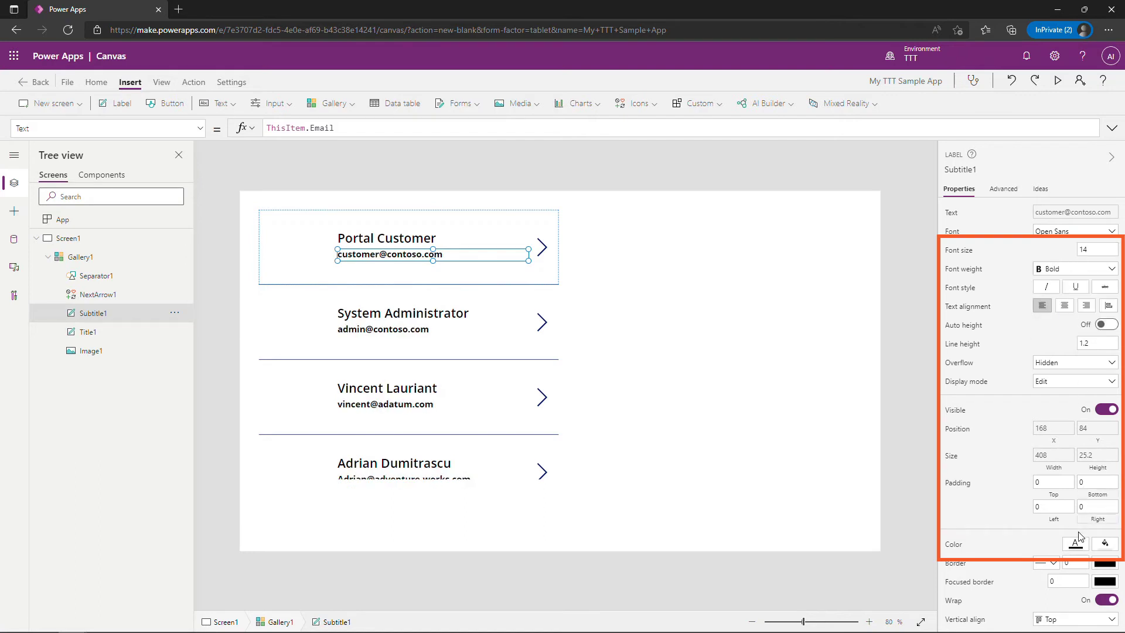
pyautogui.click(1076, 560)
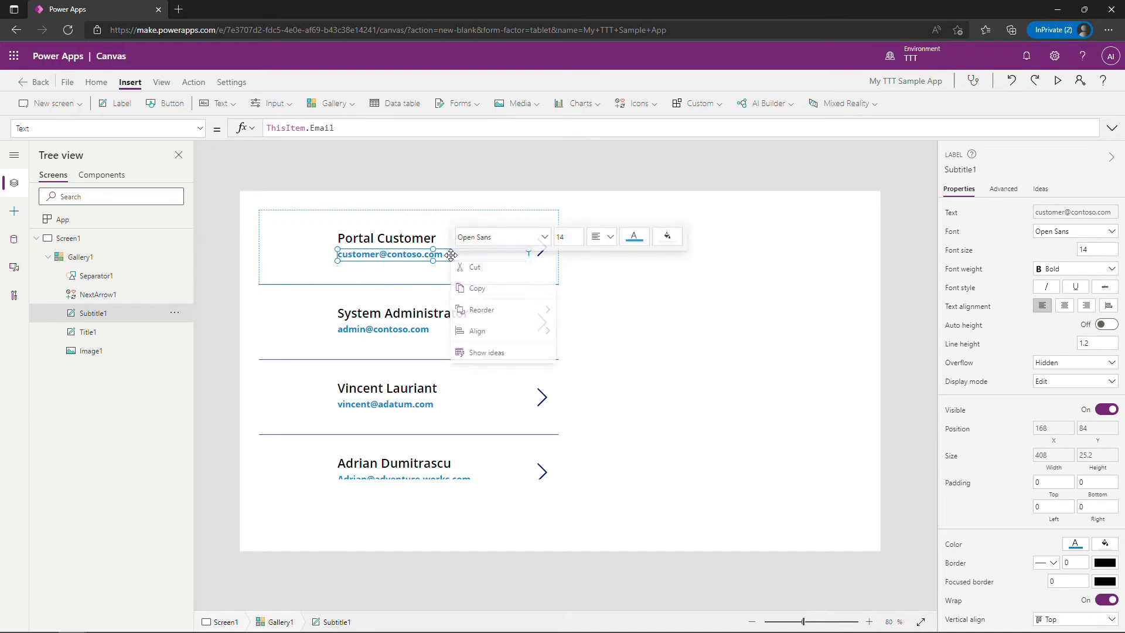
pyautogui.click(480, 293)
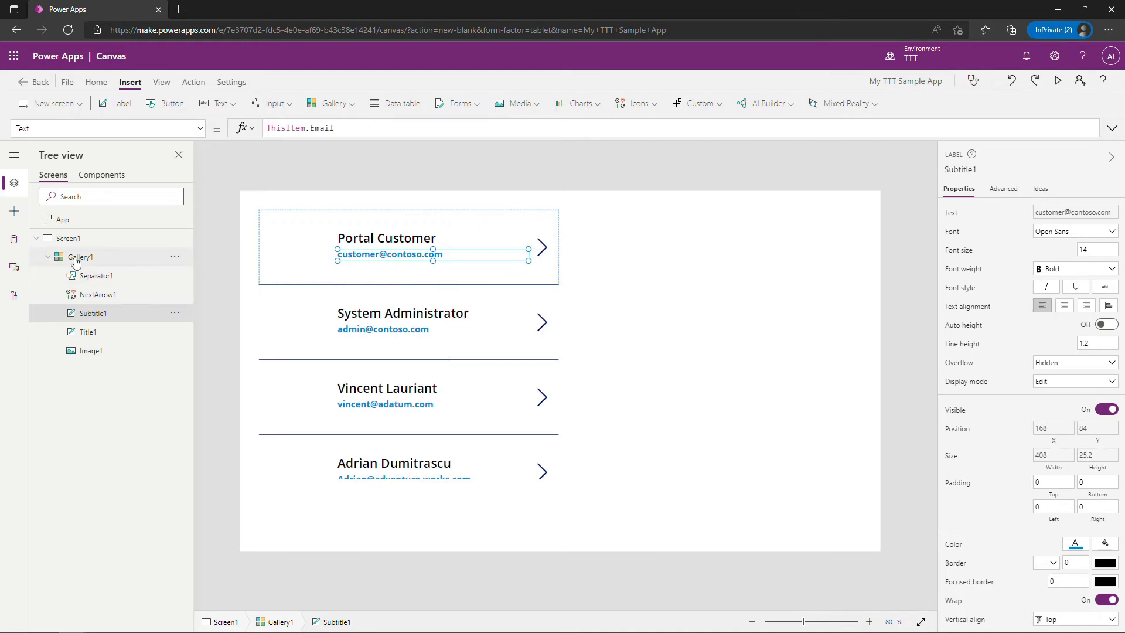
pyautogui.click(80, 257)
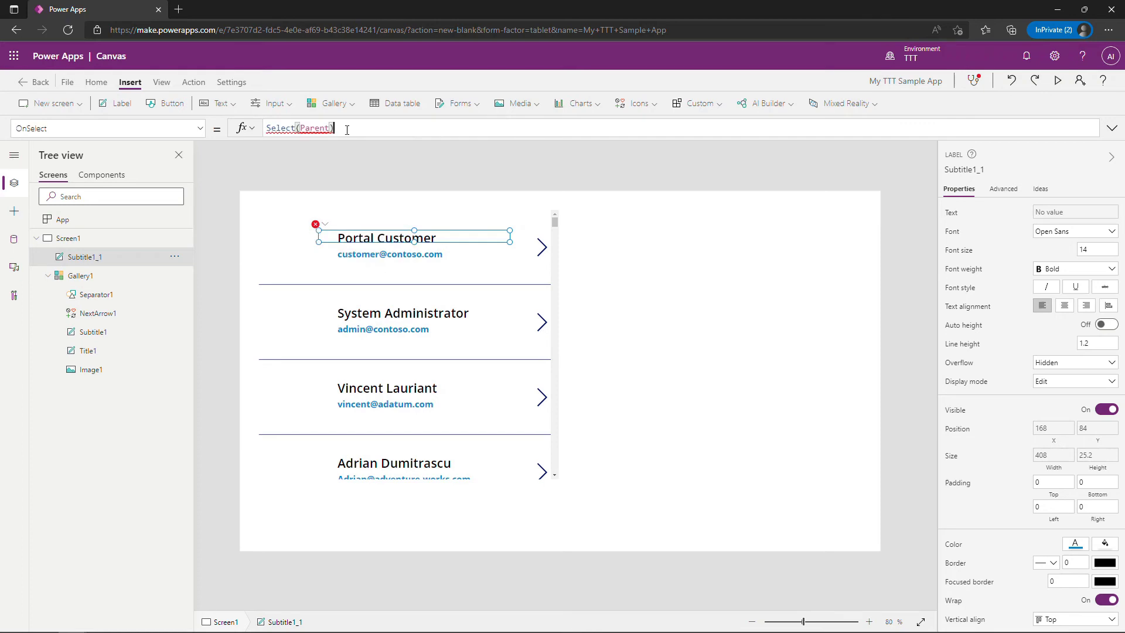
pyautogui.rightClick(80, 257)
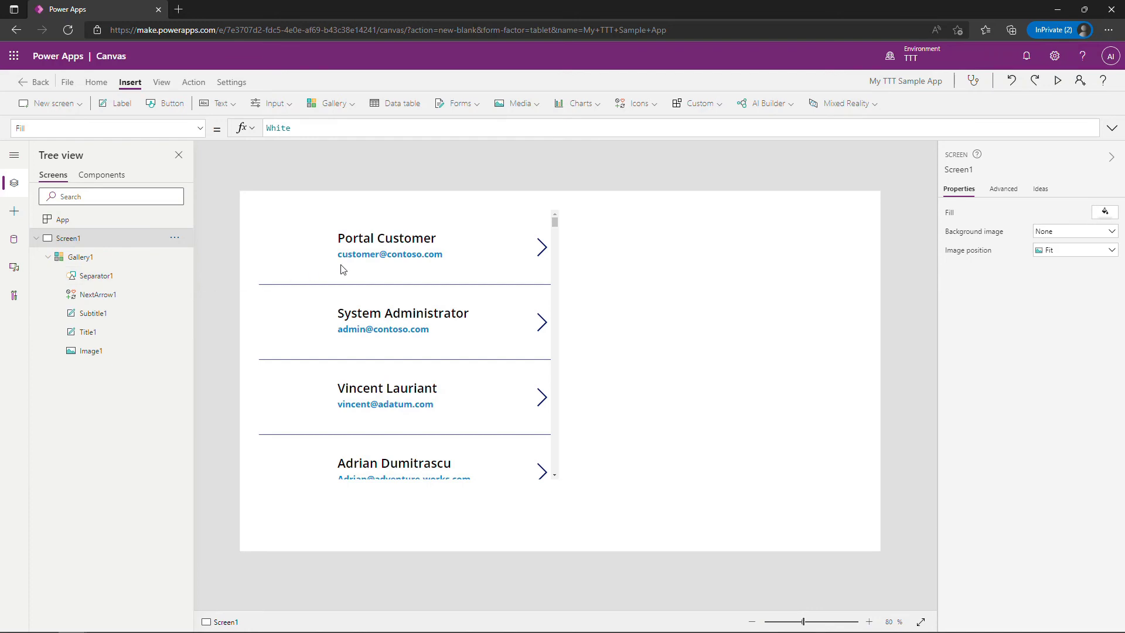
# Paste a copy of Subtitle1 inside Gallery1 below the email for ThisItem.'Business Phone'.
pyautogui.rightClick(390, 253)
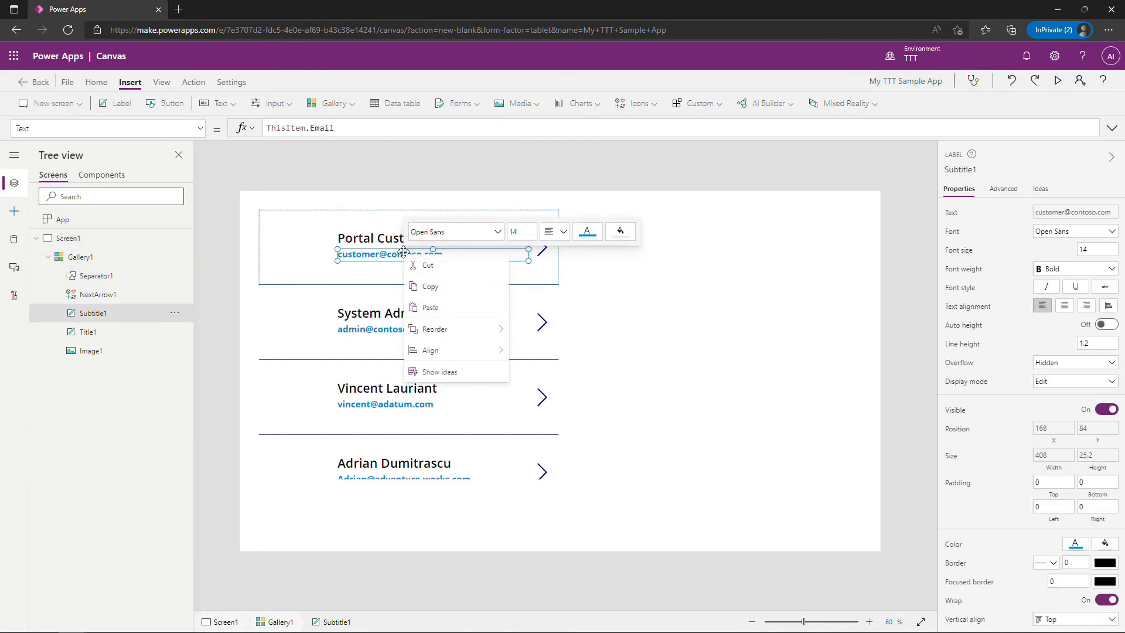
pyautogui.click(429, 286)
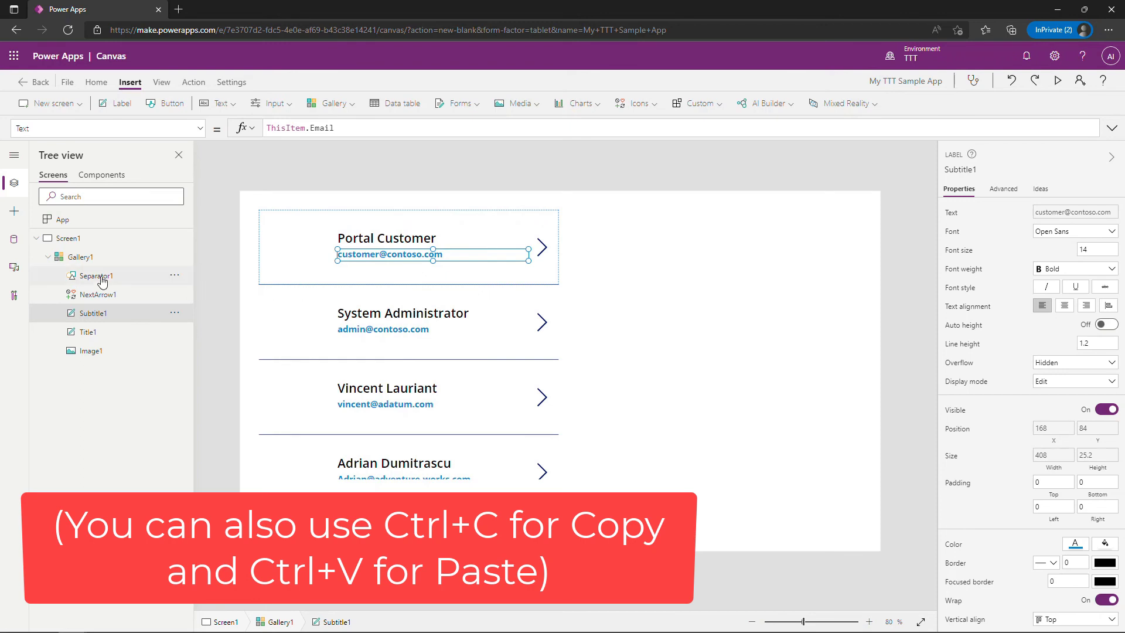
pyautogui.rightClick(93, 275)
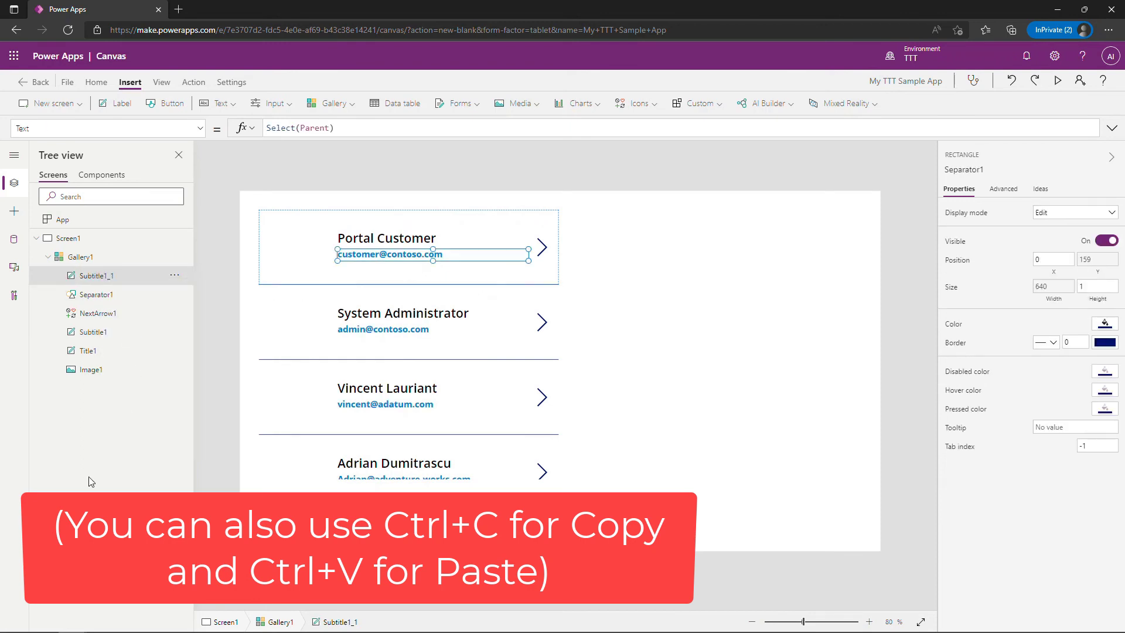
pyautogui.click(95, 276)
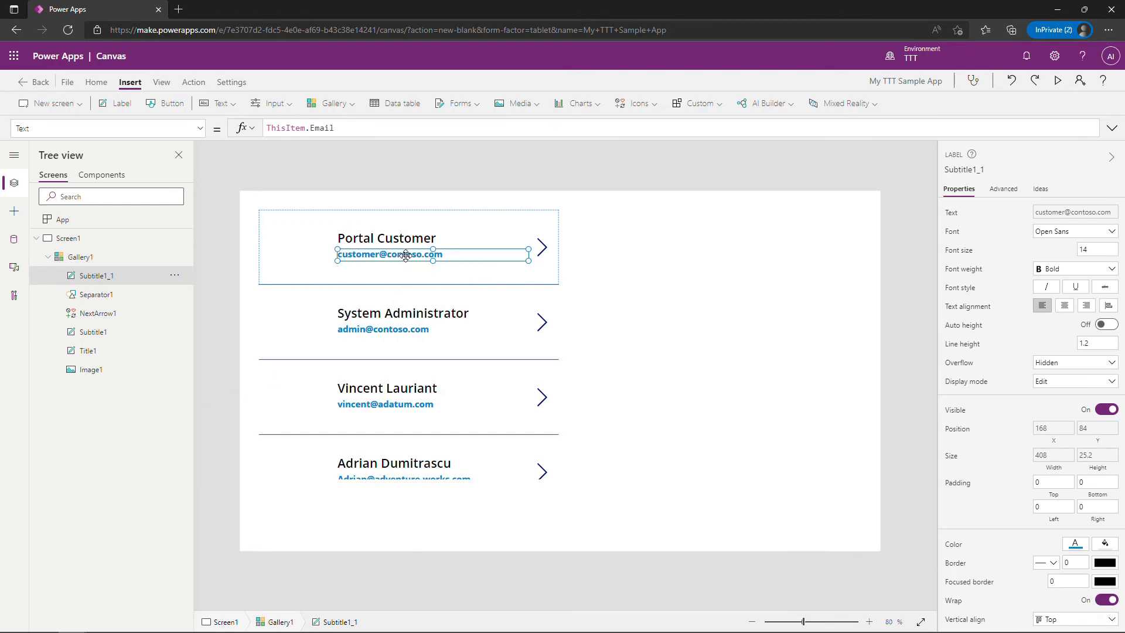
pyautogui.moveTo(432, 254); pyautogui.dragTo(432, 271)
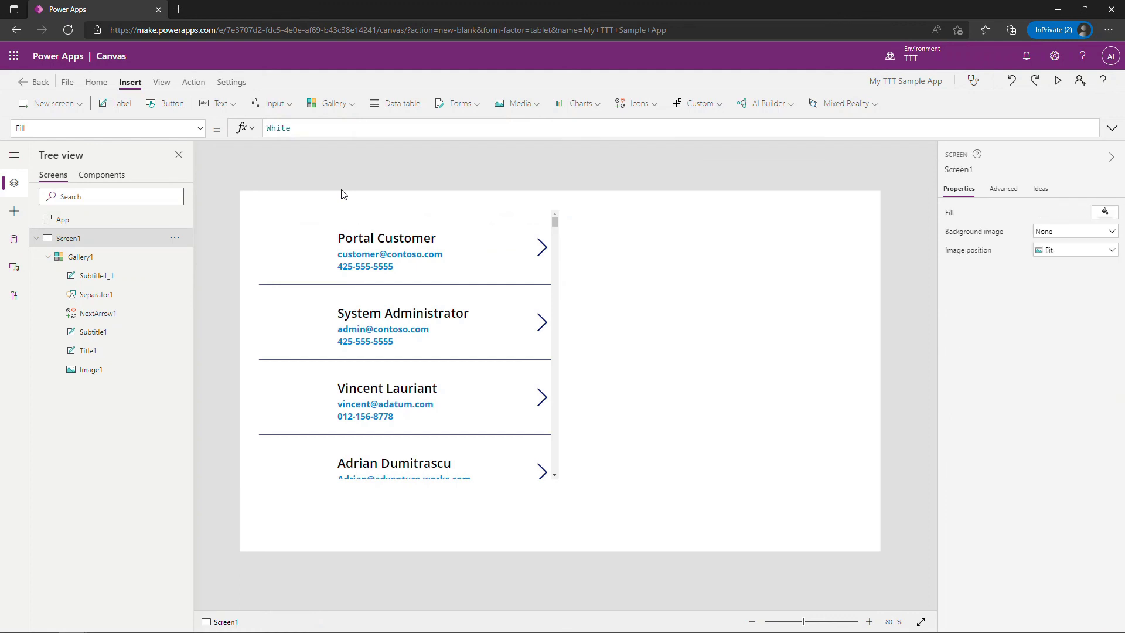
pyautogui.moveTo(322, 162)
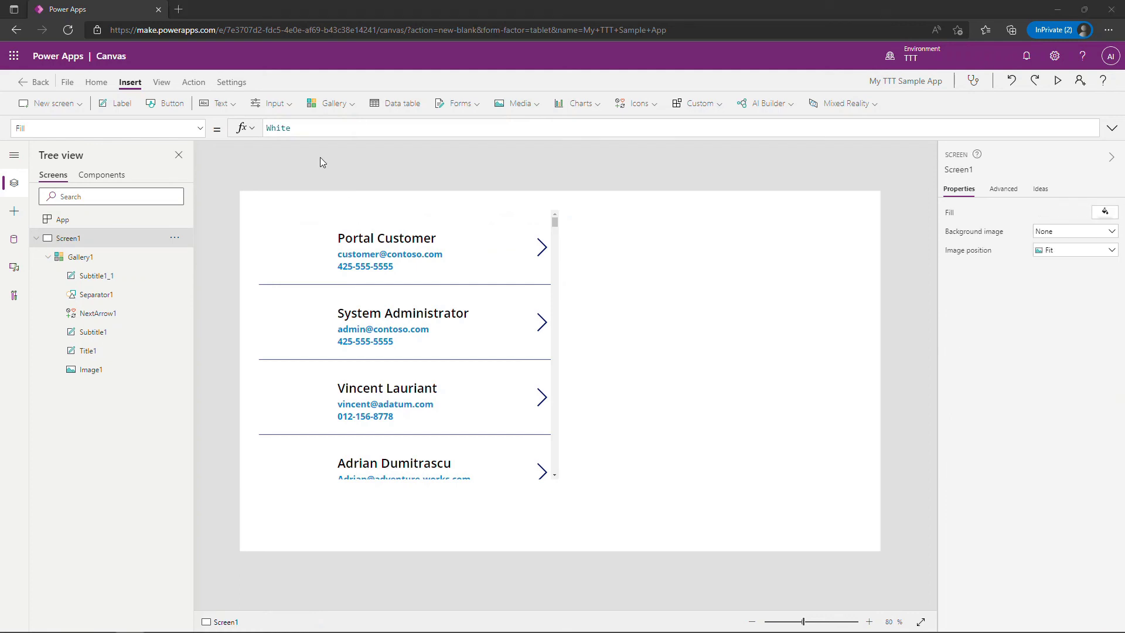